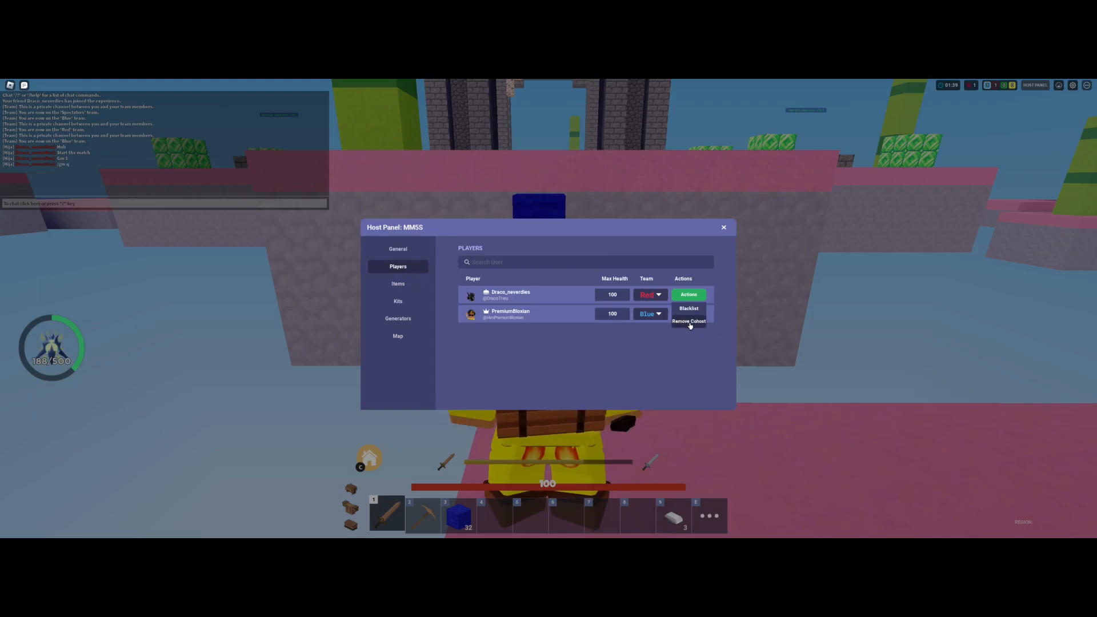
Close the Host Panel and head to the emerald generator to pick up emeralds.
left_click(723, 226)
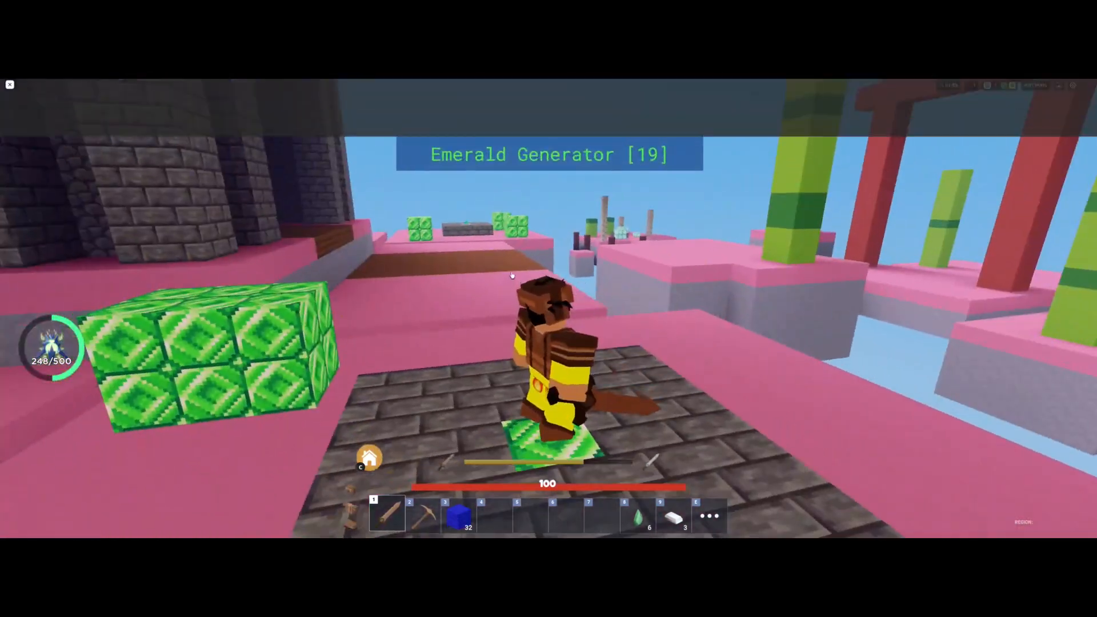
Dismiss the menu and keep collecting emeralds from the generator up to 14.
key("Escape")
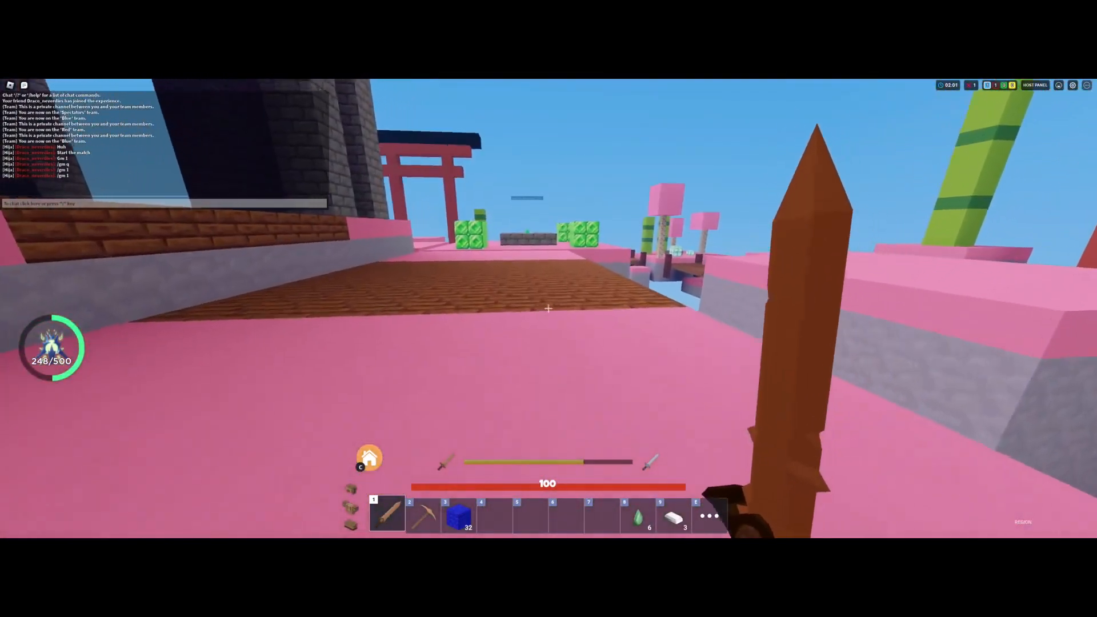
mouse_move(548, 309)
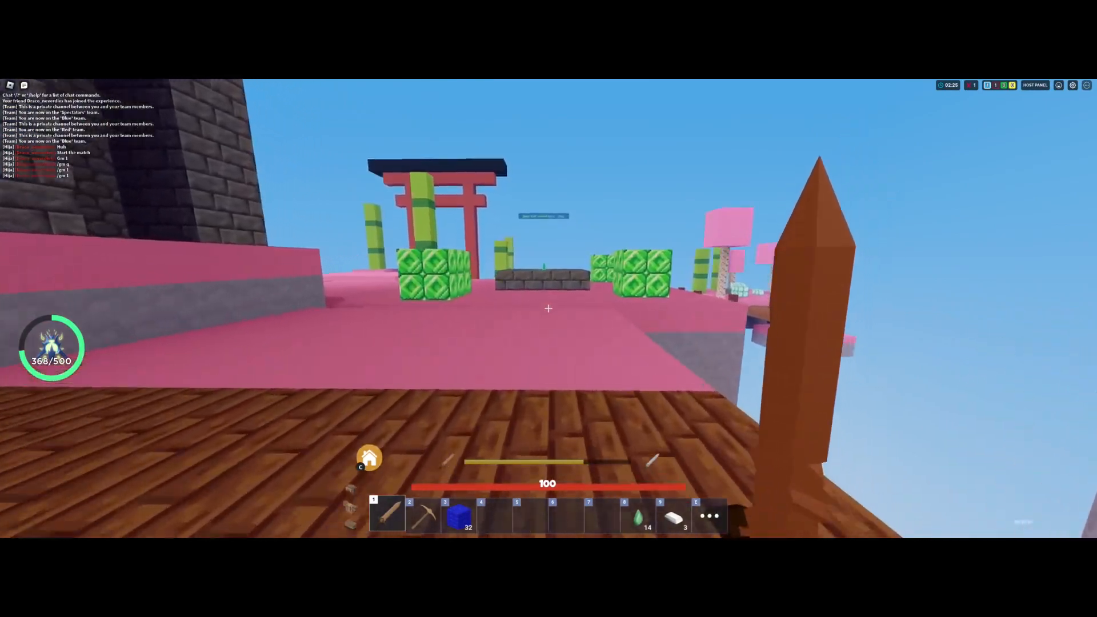
mouse_move(547, 307)
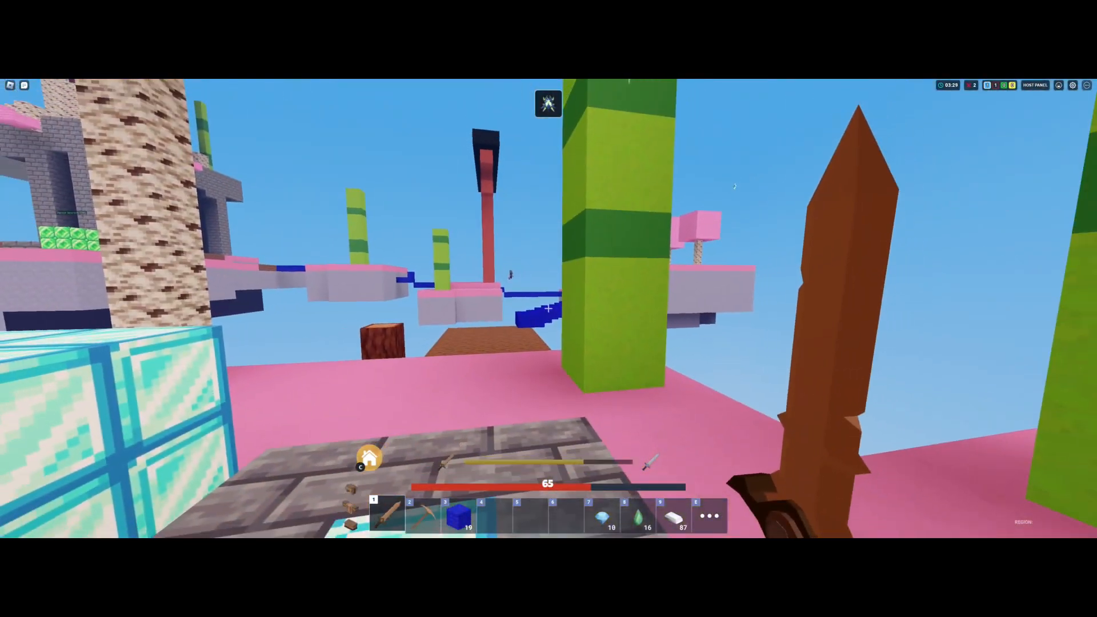
mouse_move(548, 308)
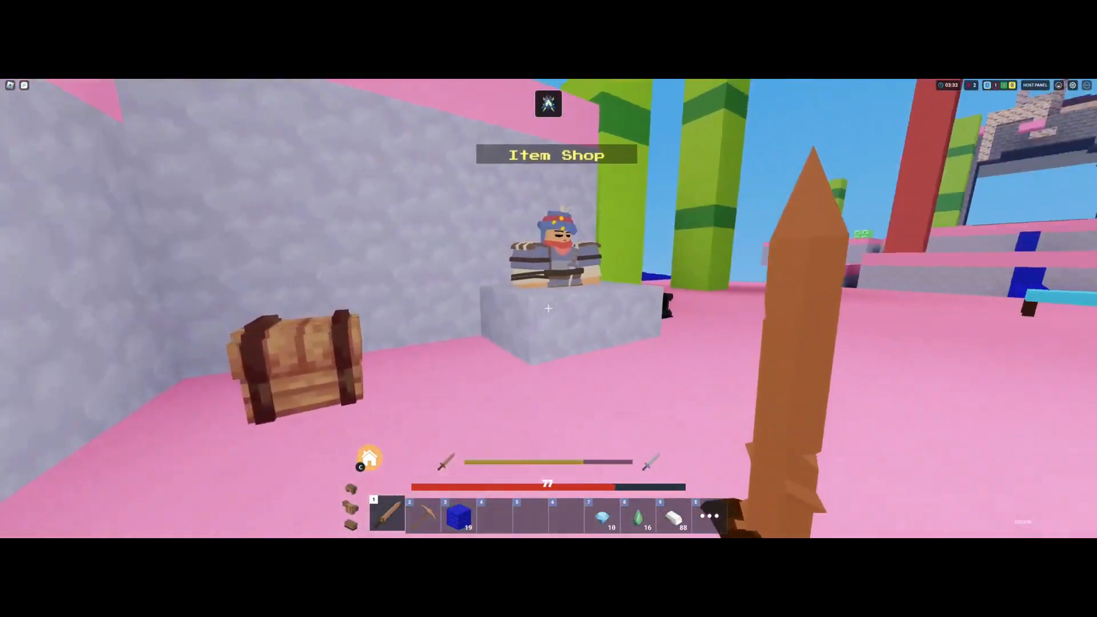
Interact with the Item Shop NPC to view the Diamond Armor offer.
left_click(547, 245)
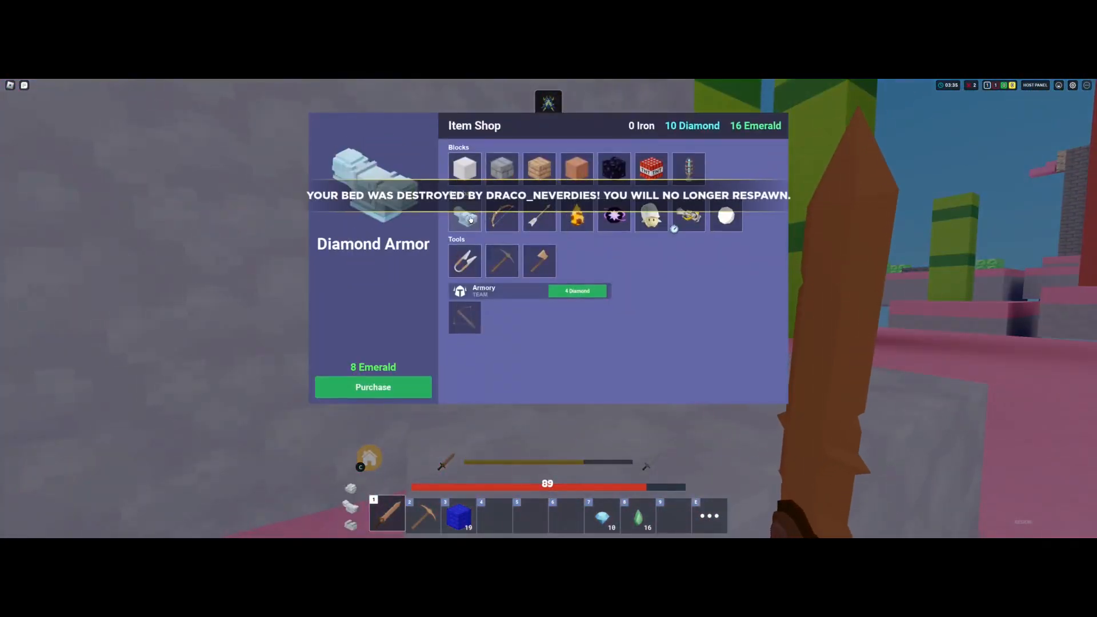